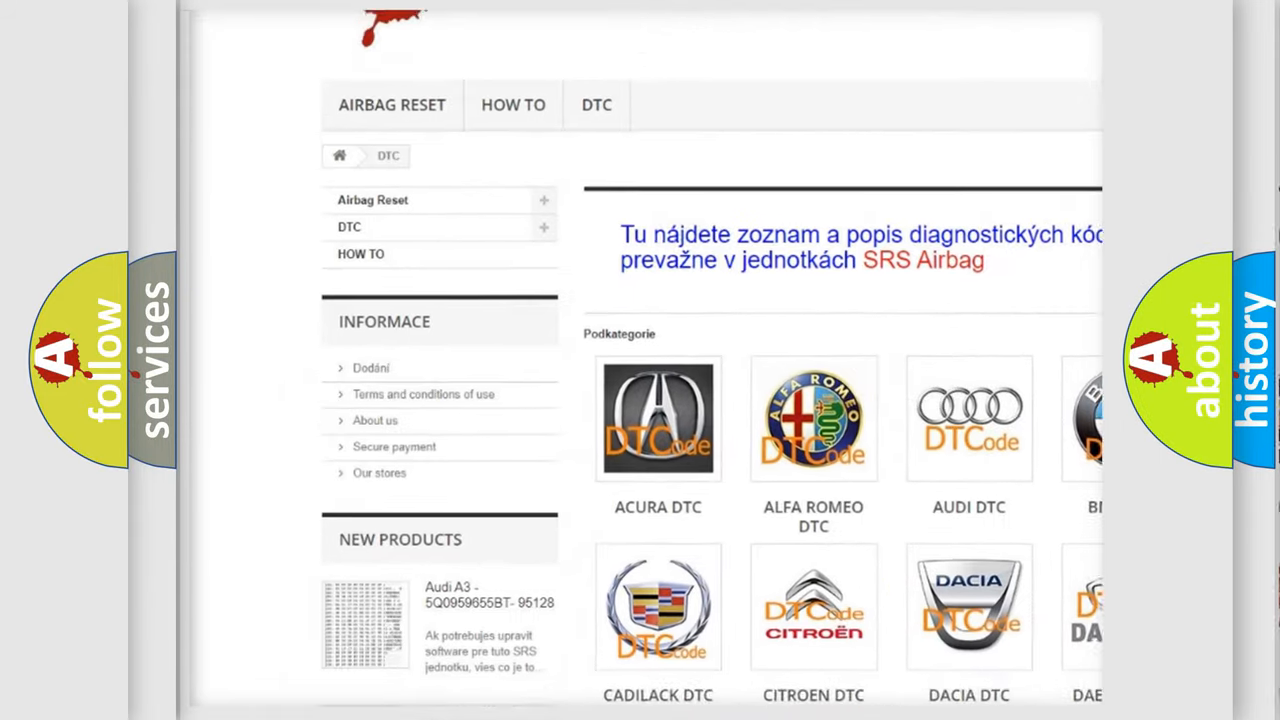
Step: Scroll the DTC website's car-brand list down until the Infiniti DTC tile appears
scroll("down", 3)
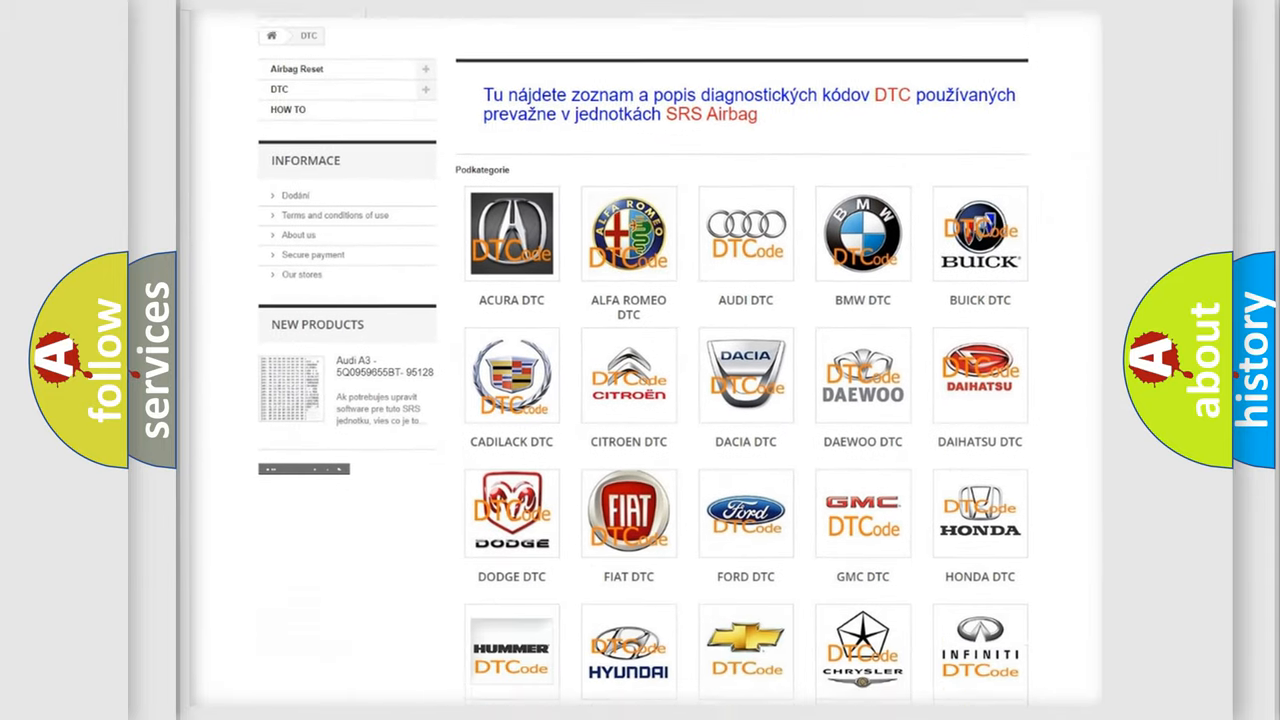
scroll("down", 3)
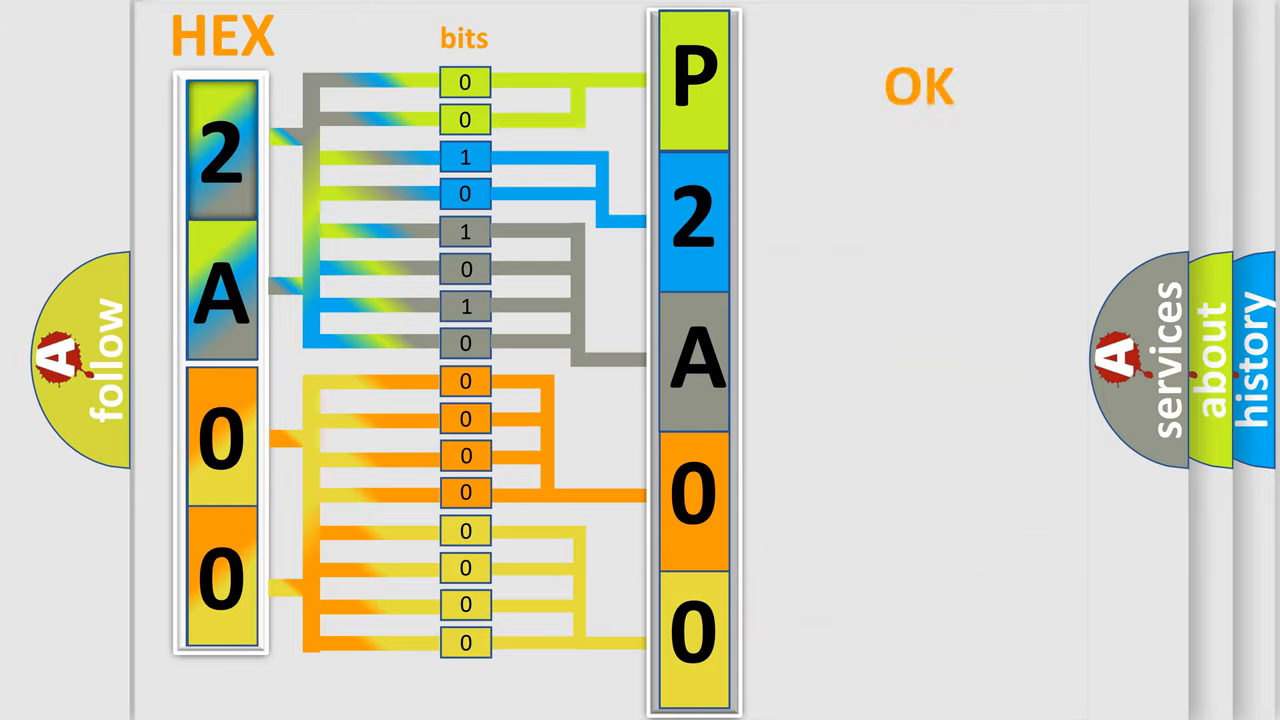
Step: Advance the slideshow through the hex 2A00-to-bits animation decoding P2A00 as OK
left_click(918, 85)
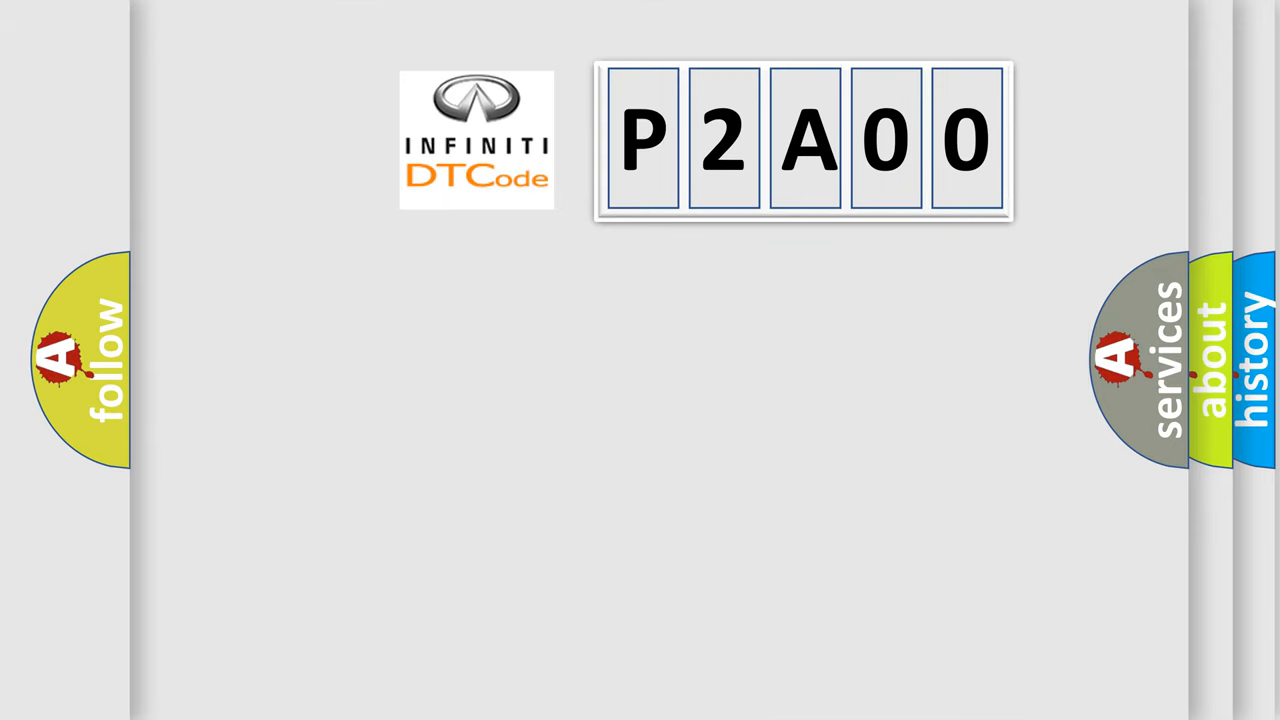